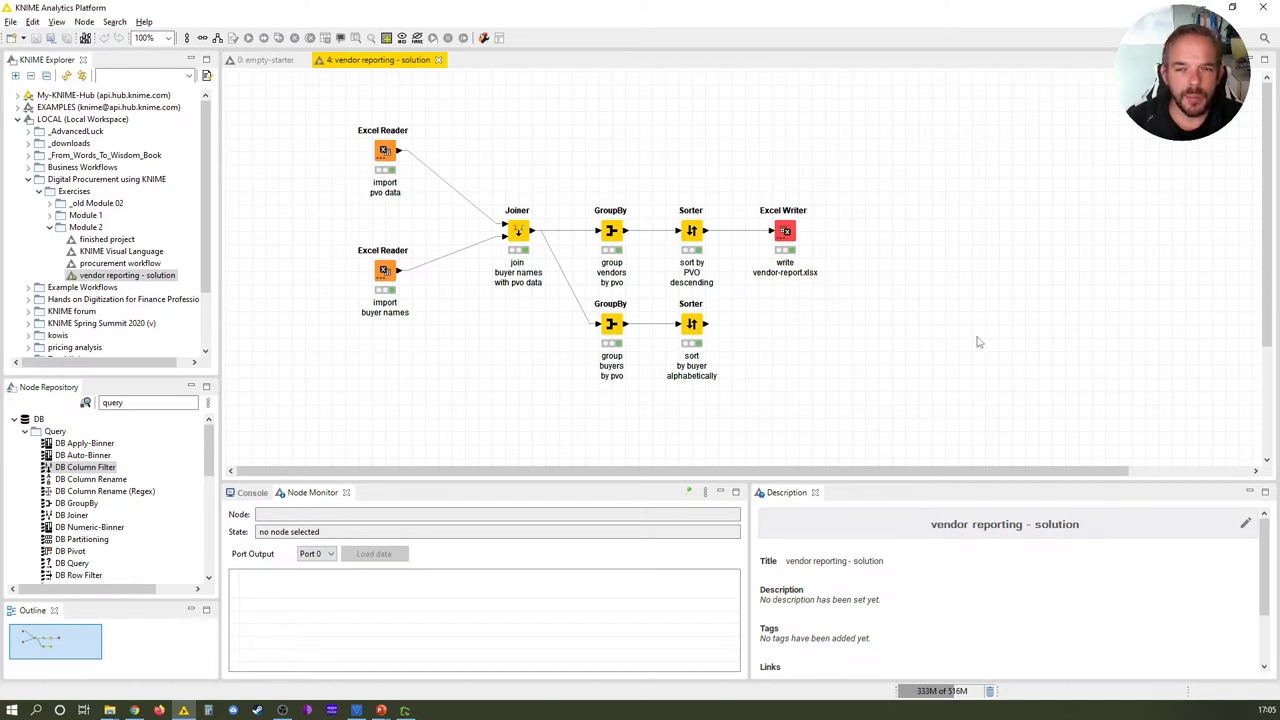
mouse_move(868, 214)
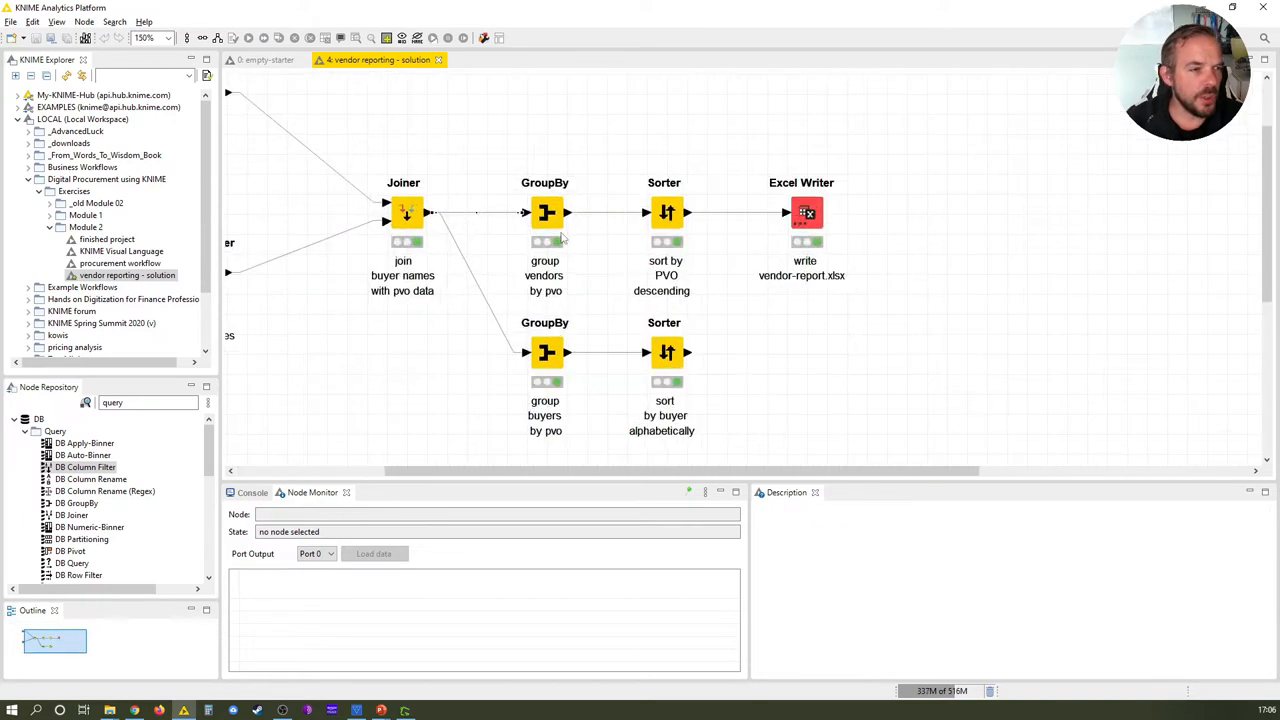
mouse_move(425, 489)
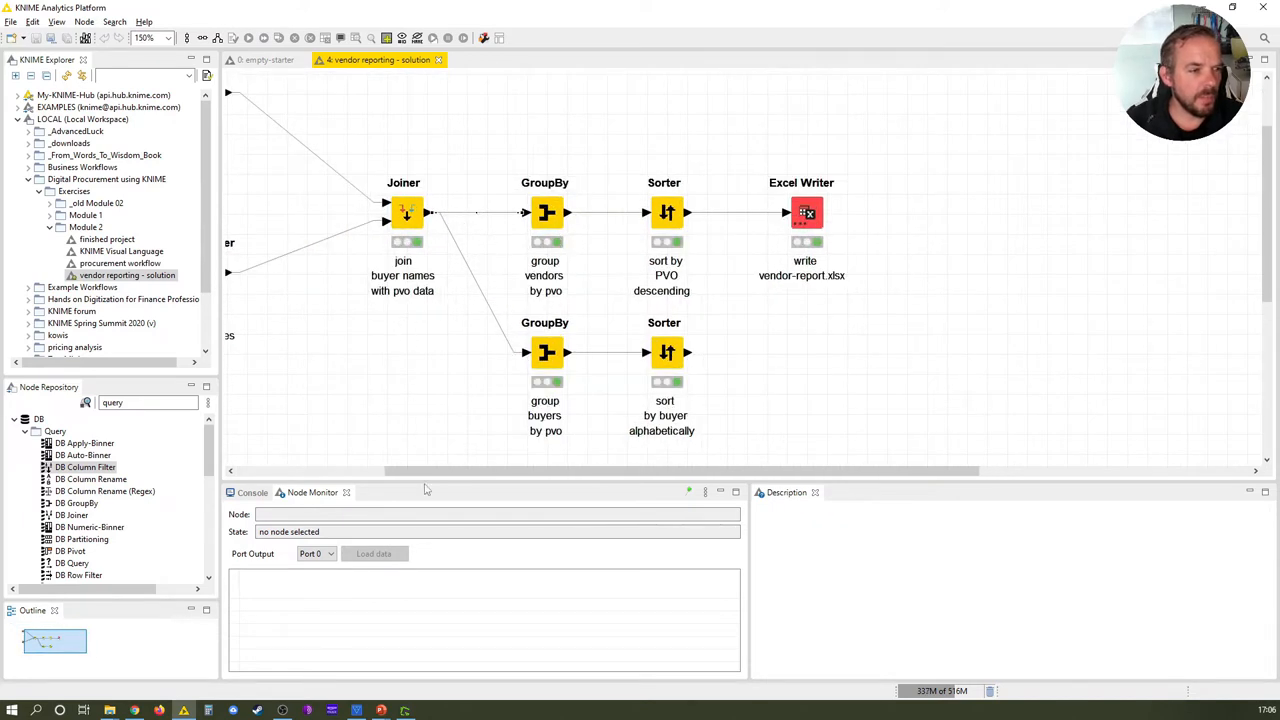
- Scroll the workflow canvas left to bring the Joiner and vendor GroupBy into view
scroll("left", 3)
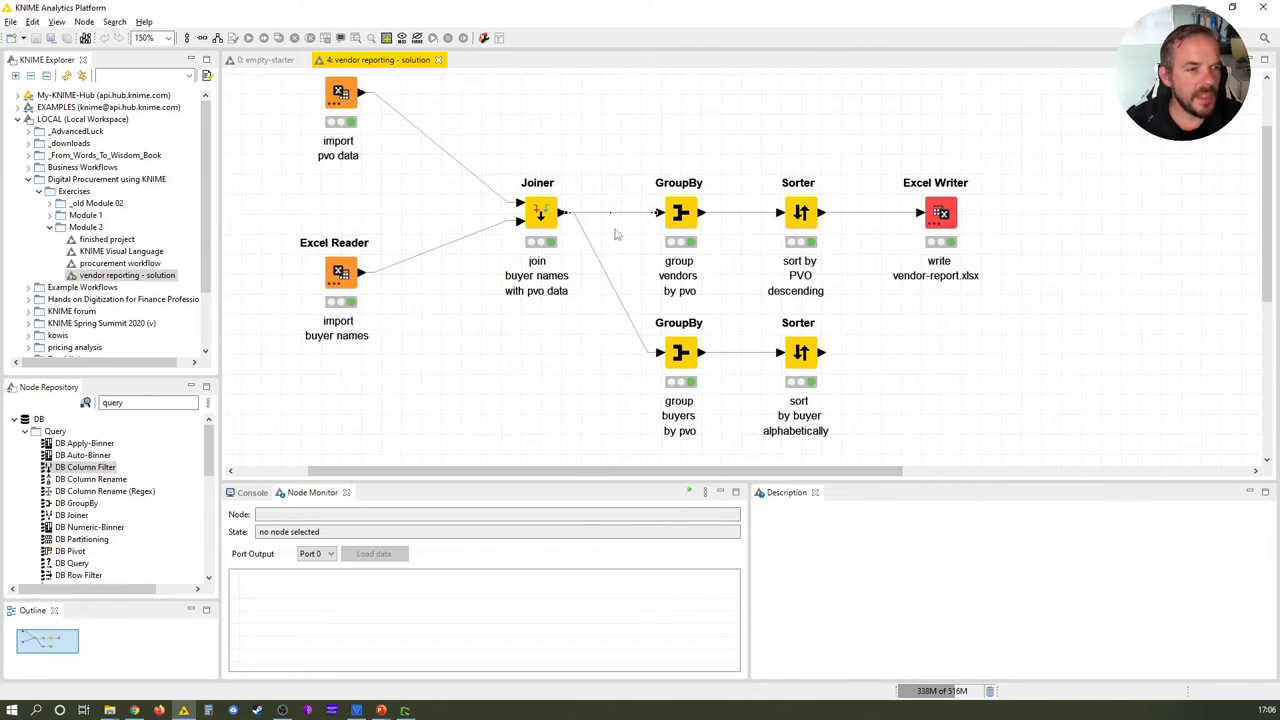
mouse_move(623, 220)
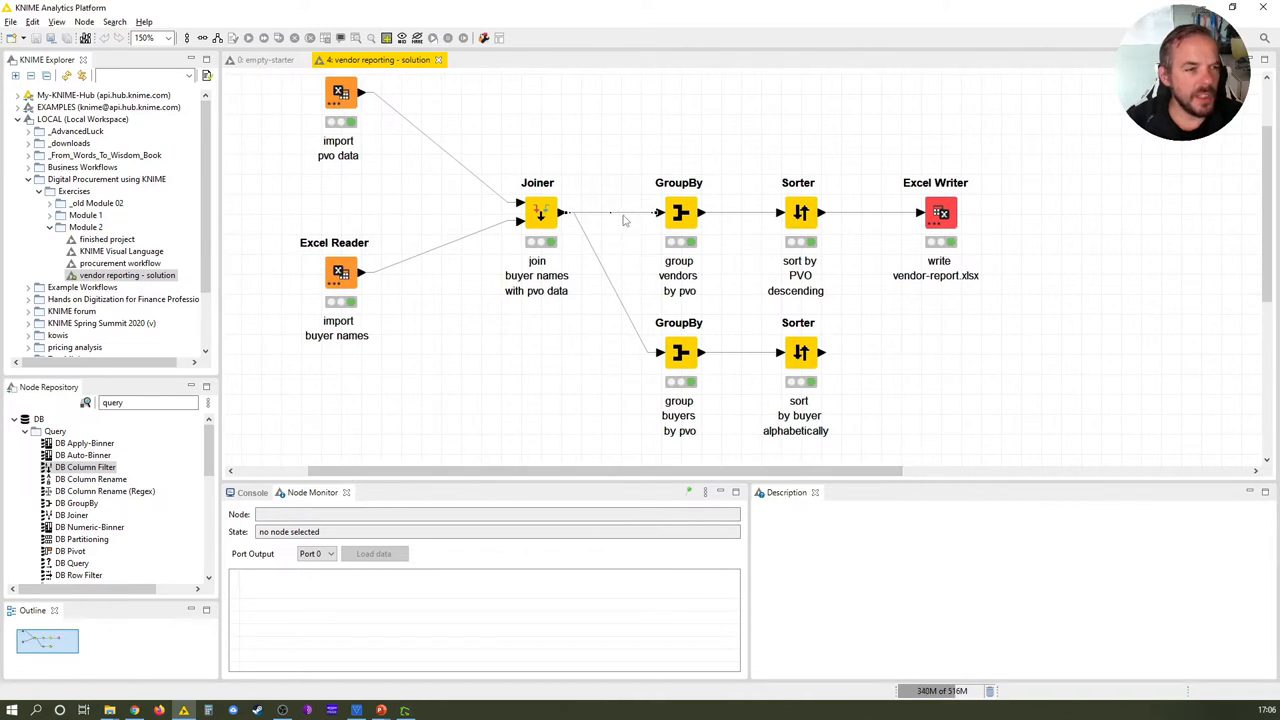
mouse_move(620, 251)
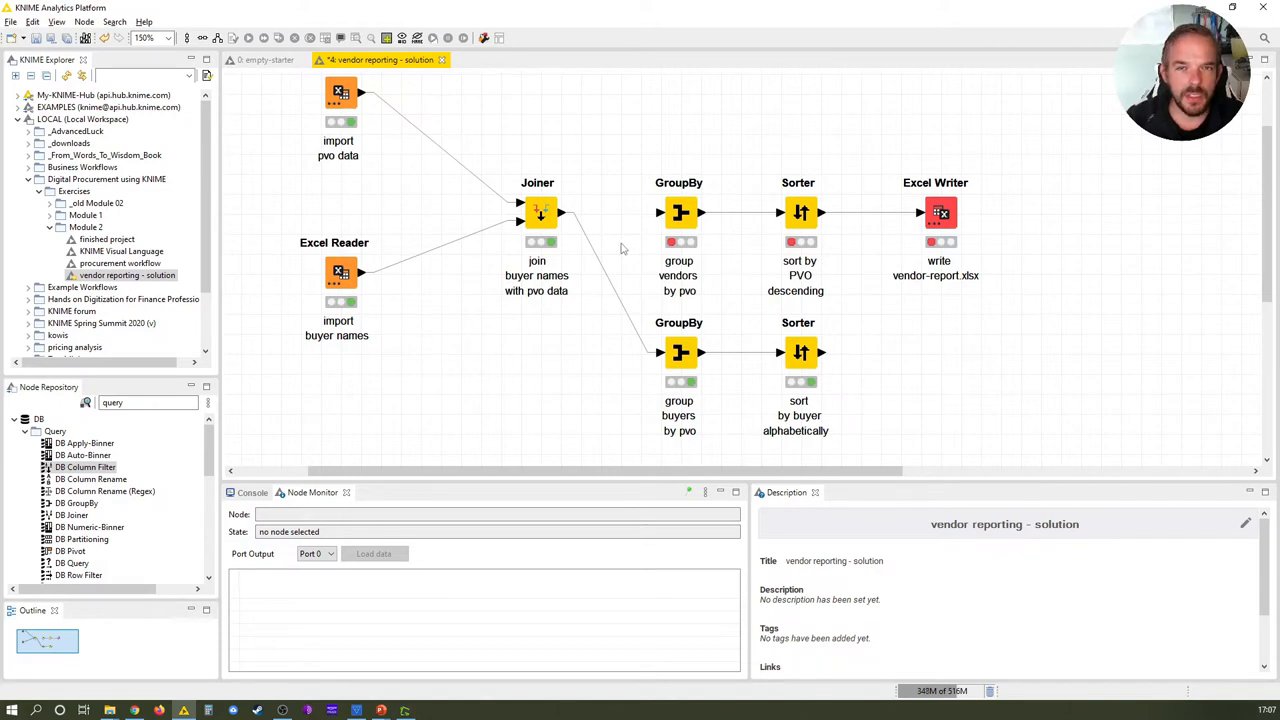
mouse_move(560, 218)
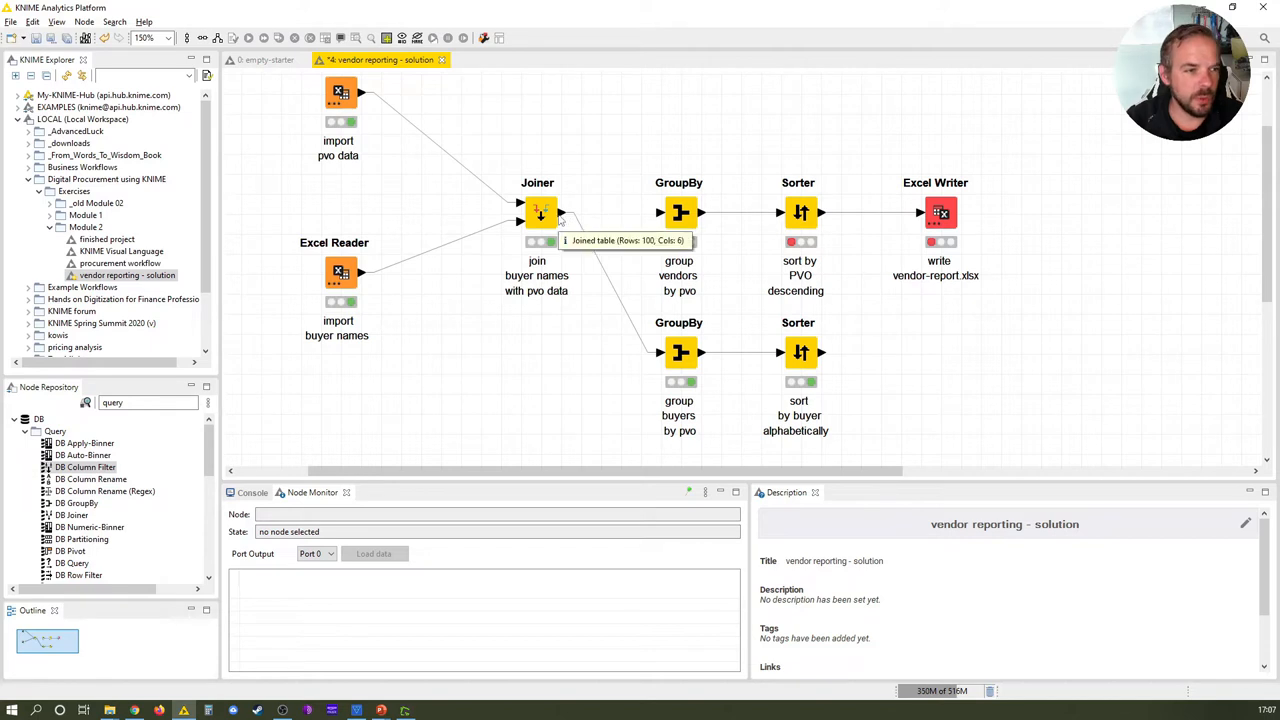
- Select the Joiner to preview its 100-row, 6-column joined output
left_click(540, 212)
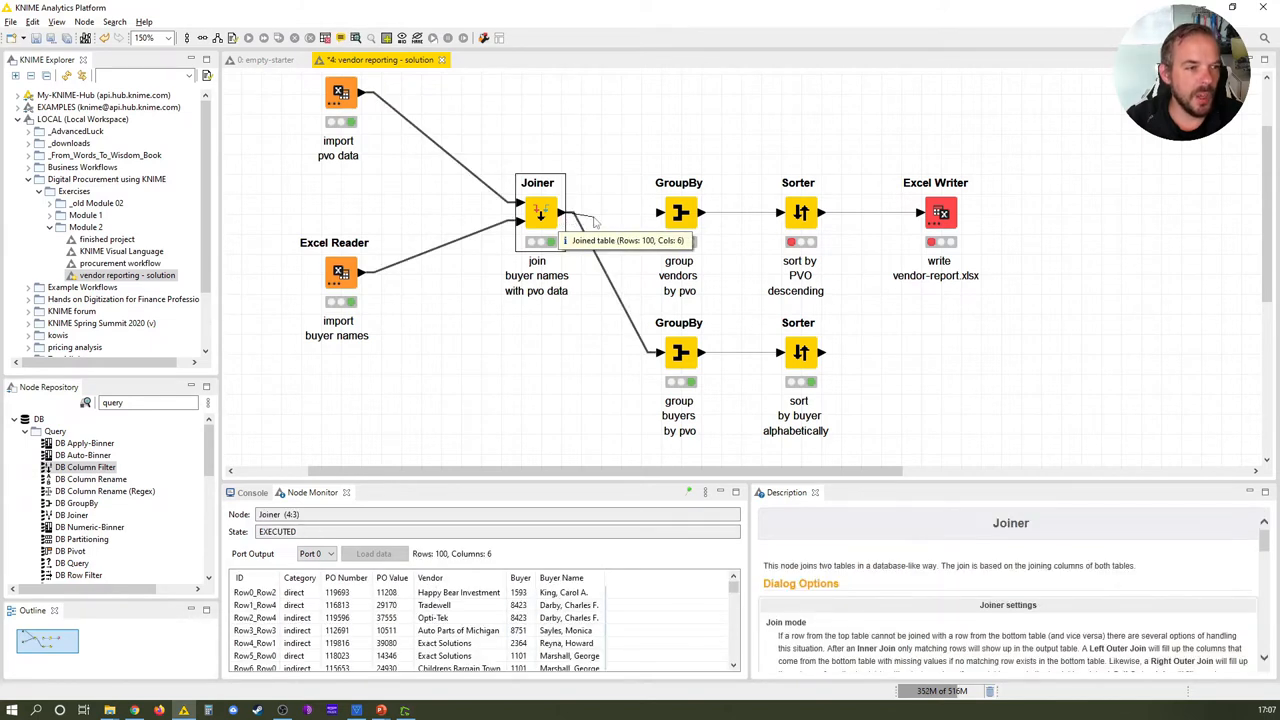
mouse_move(665, 220)
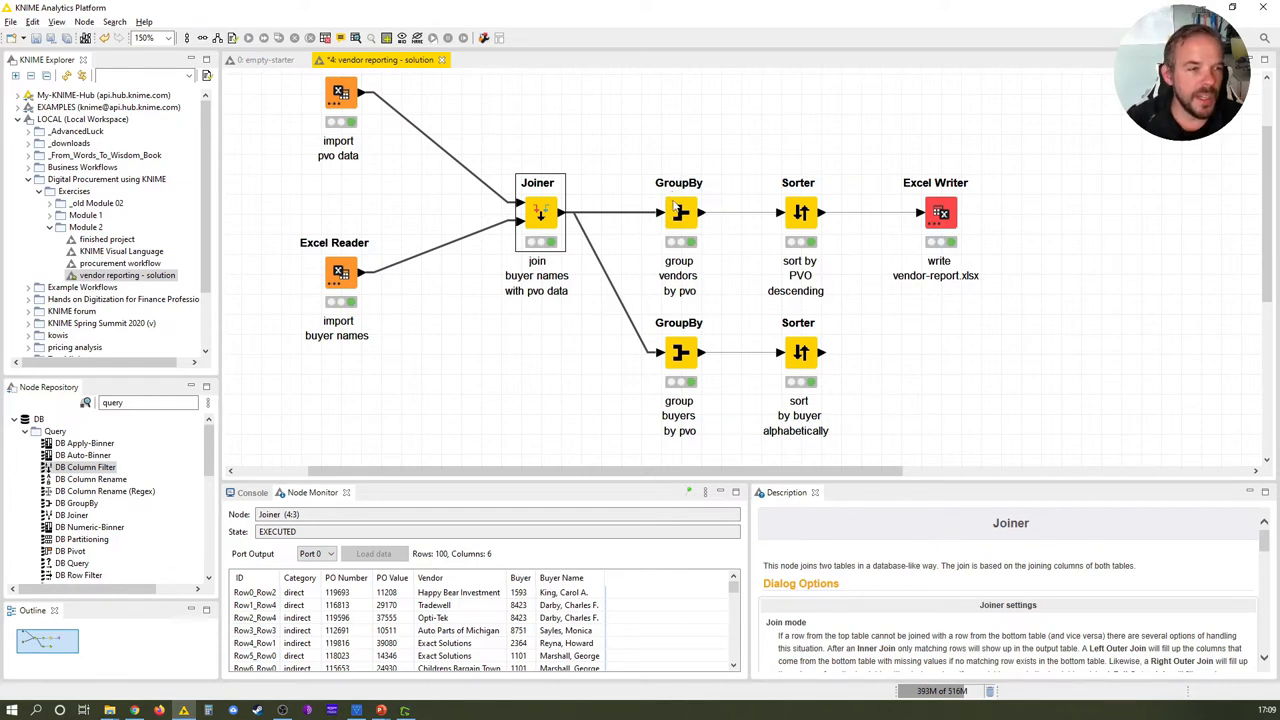
- Execute all nodes so the vendor branch turns green, then deselect everything
left_click(166, 38)
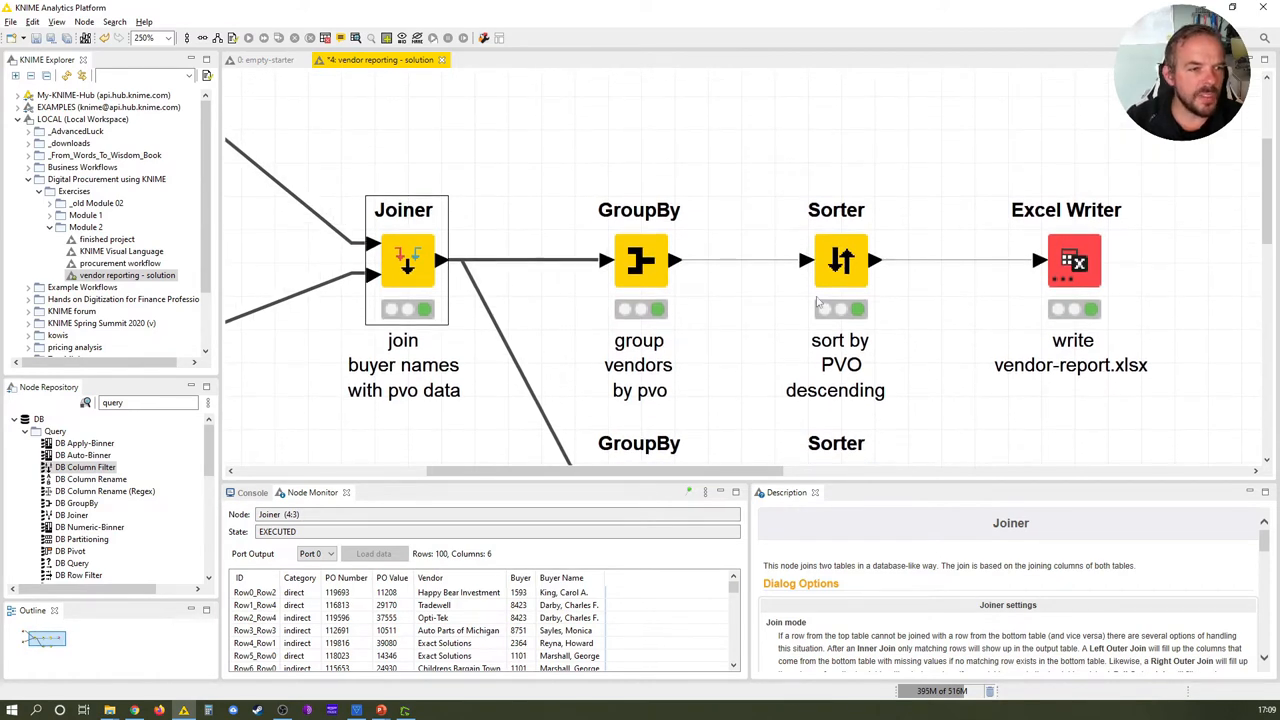
left_click(725, 165)
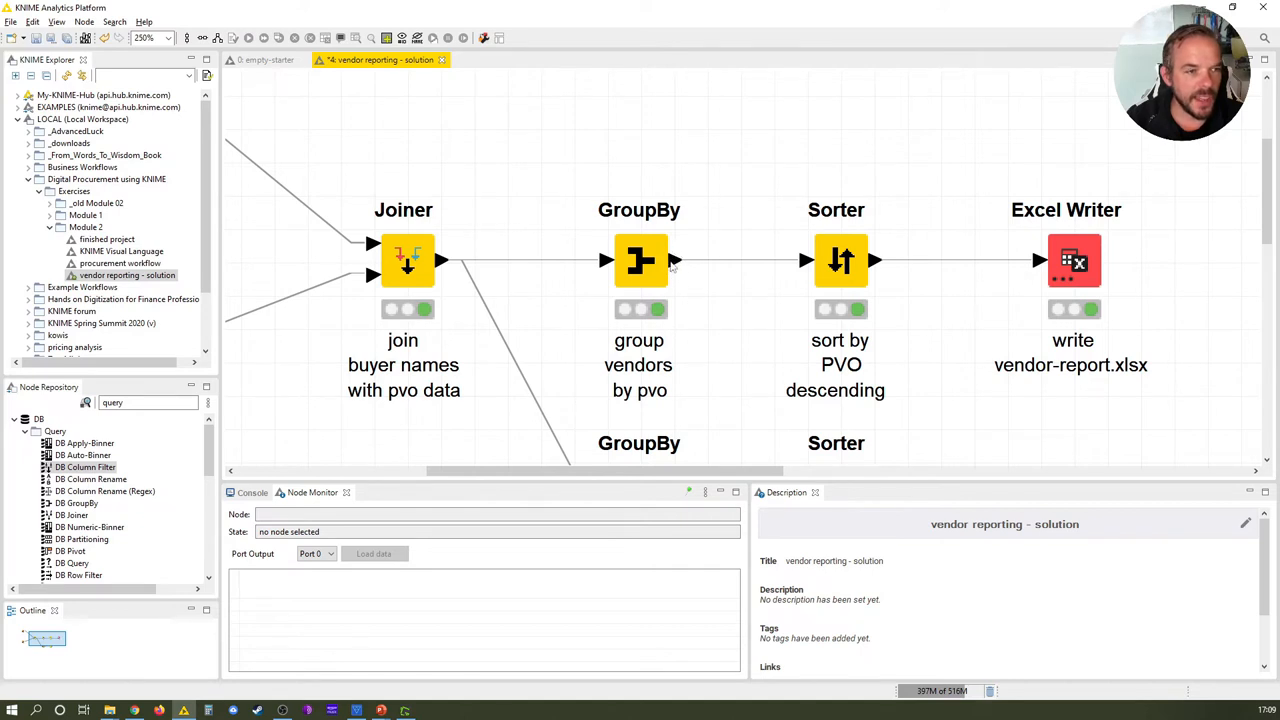
mouse_move(684, 290)
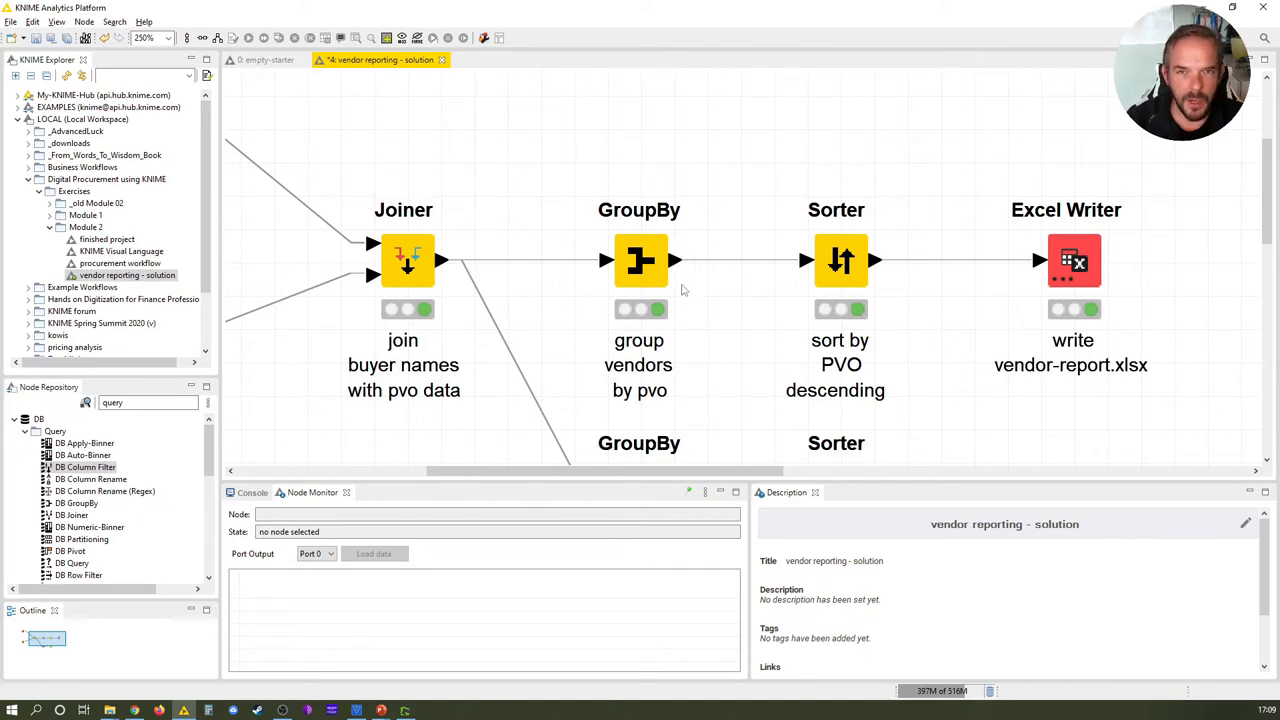
mouse_move(693, 289)
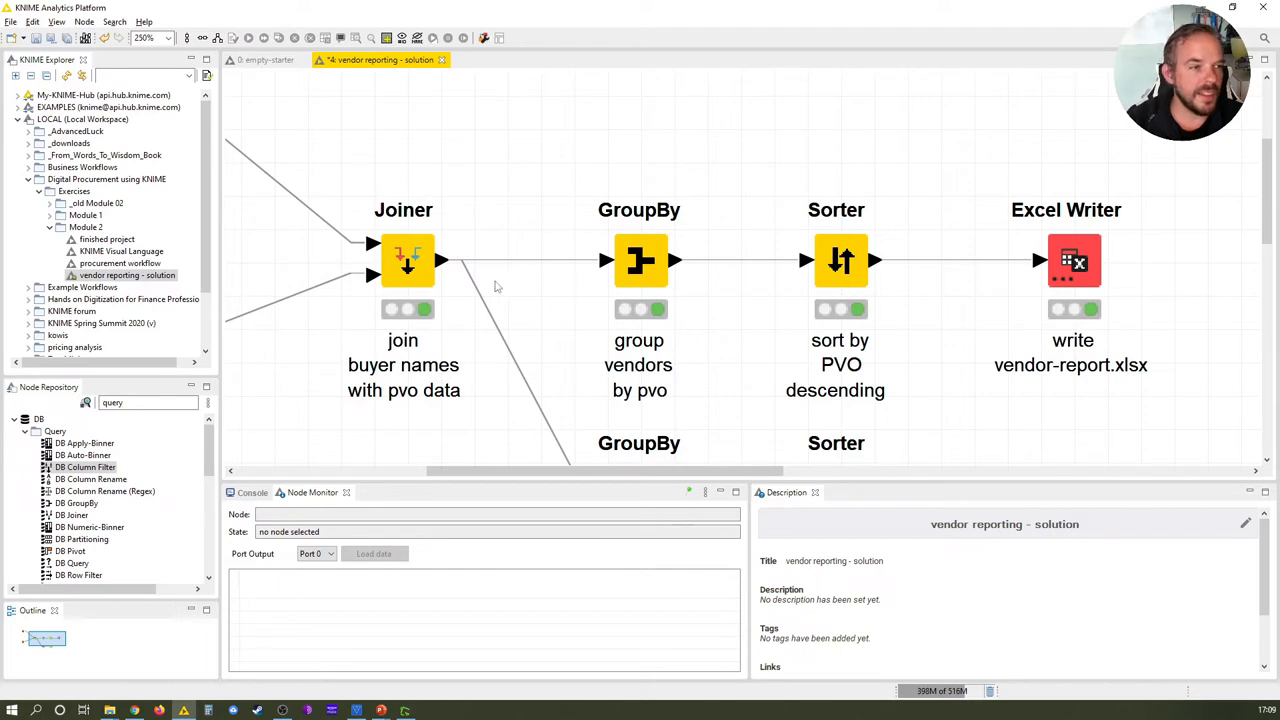
- View the Joiner's joined table, then preview the vendor GroupBy's 10 summed-PO rows
right_click(407, 260)
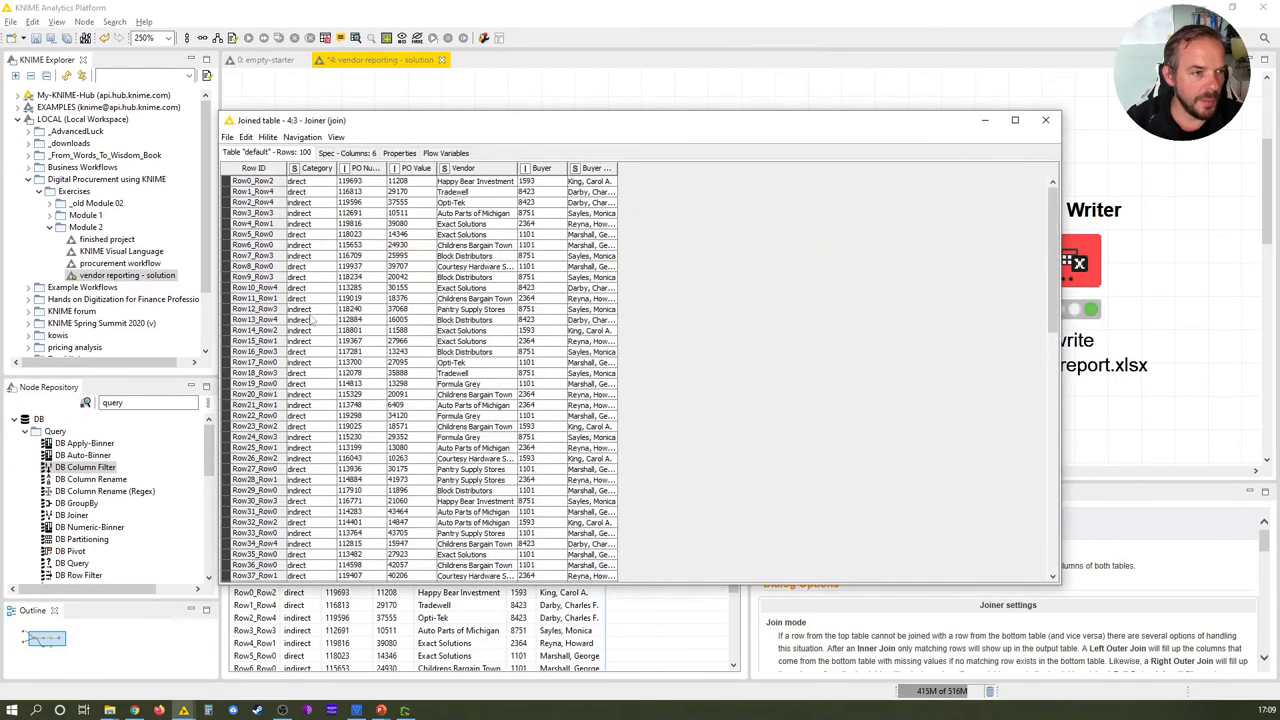
left_click(1046, 120)
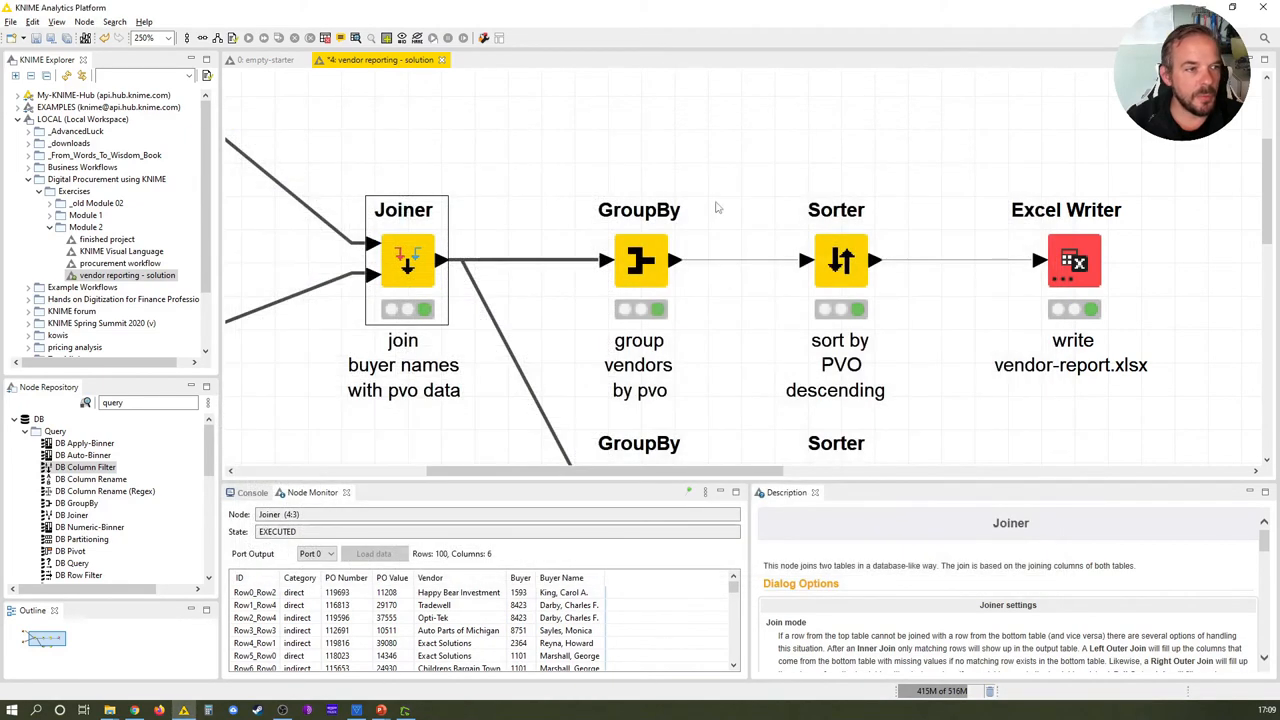
mouse_move(500, 264)
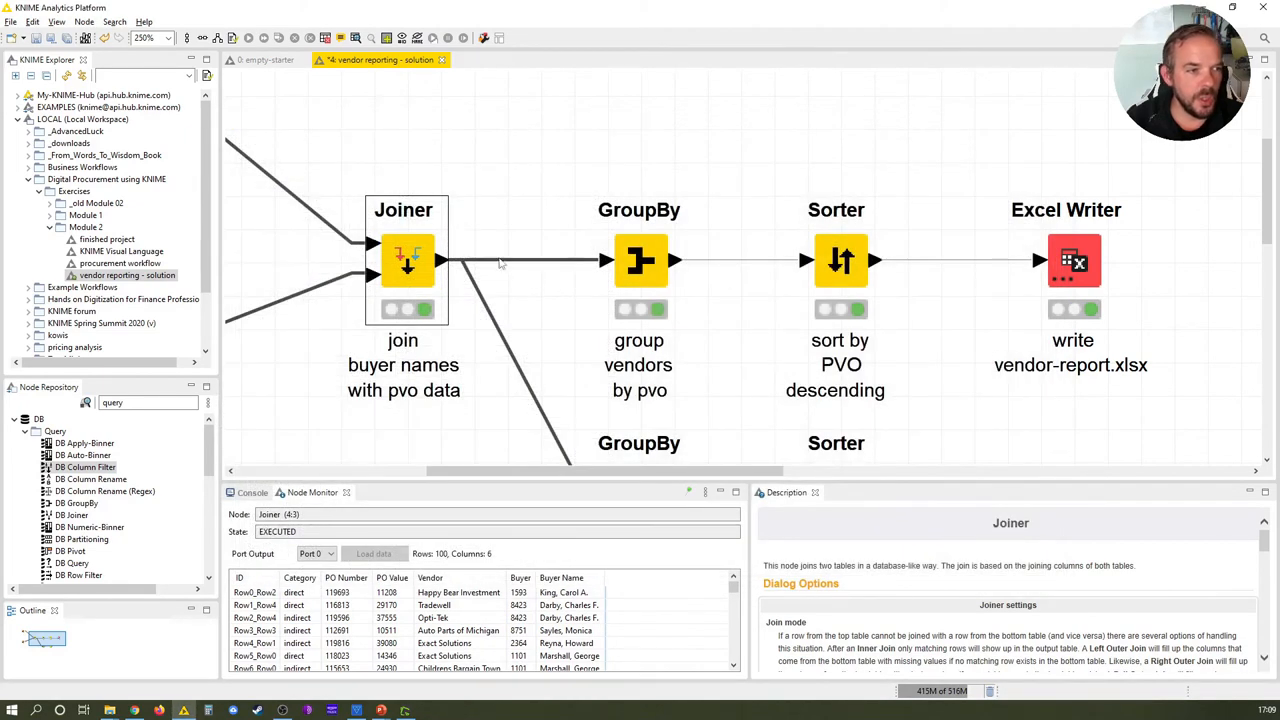
mouse_move(590, 272)
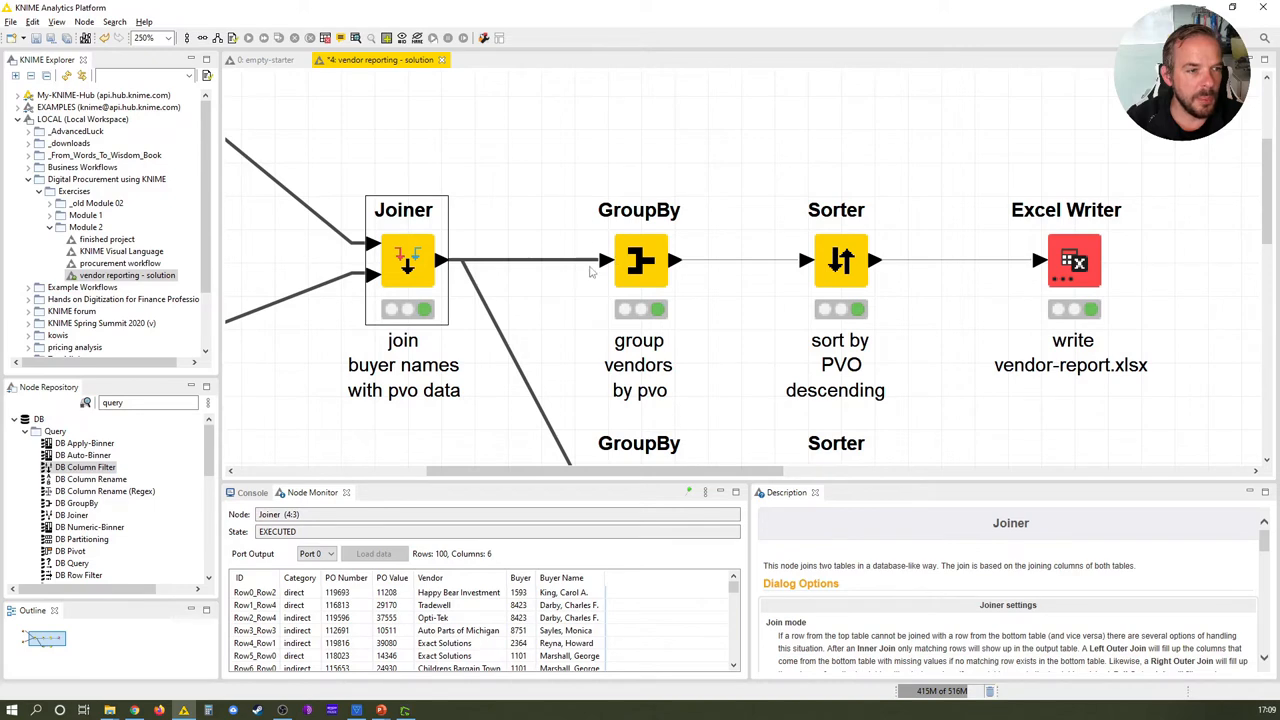
left_click(639, 260)
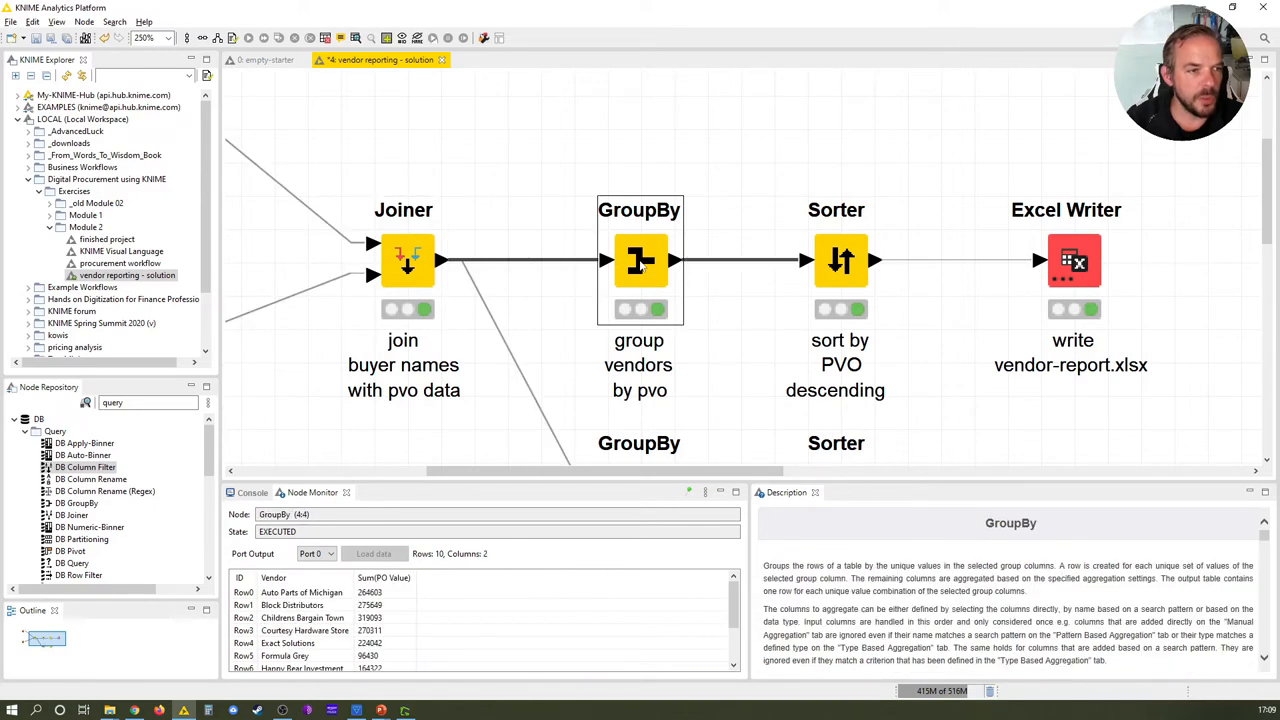
- Open the vendor GroupBy configuration dialog with Vendor as group column
double_click(639, 260)
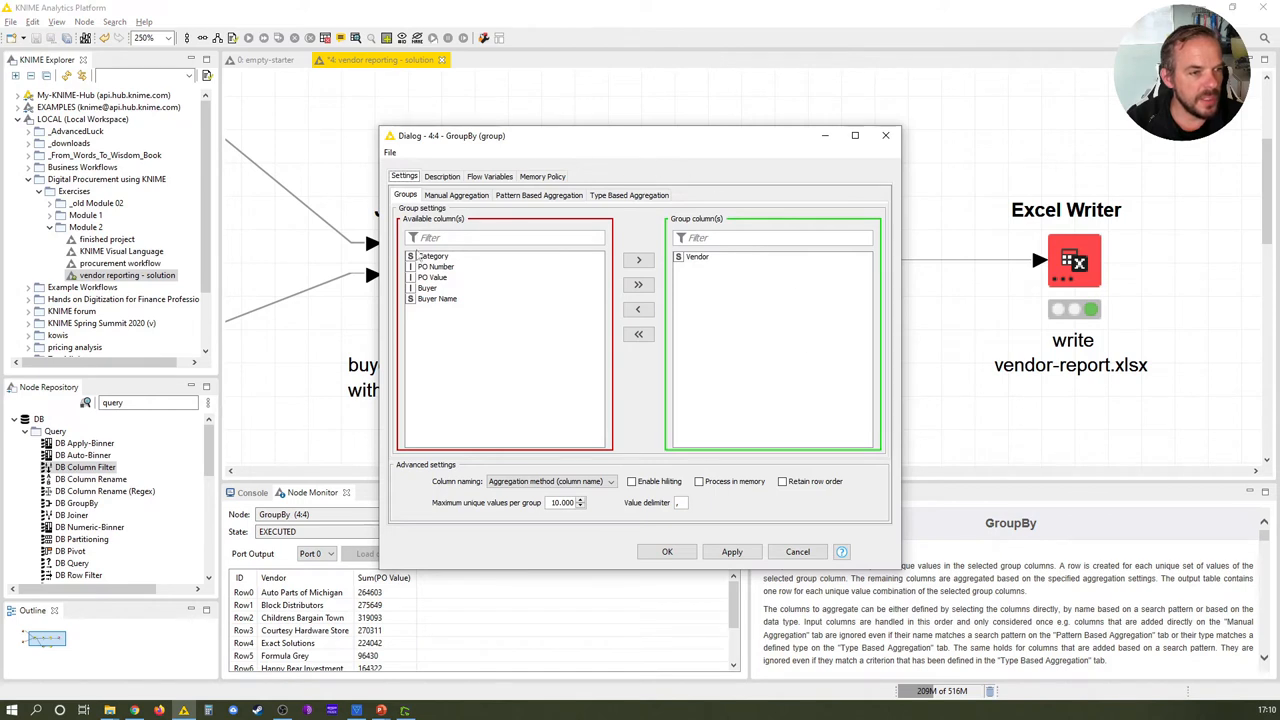
mouse_move(784, 282)
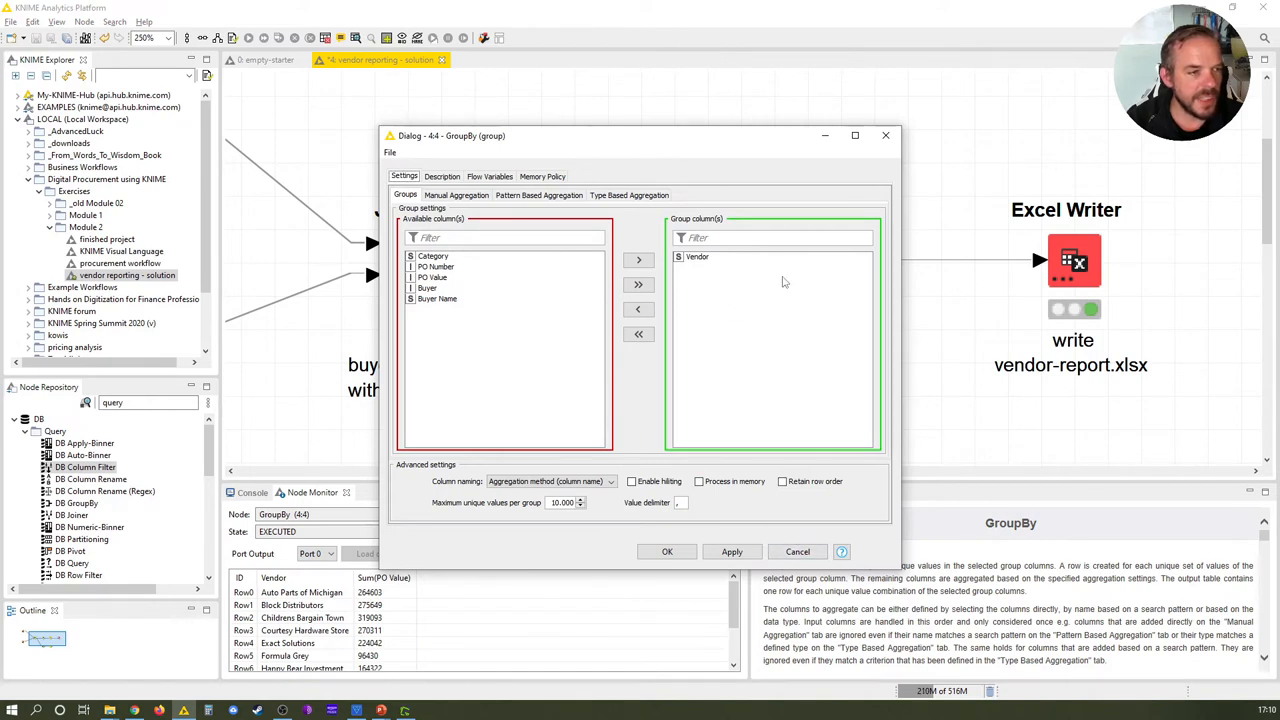
mouse_move(797, 552)
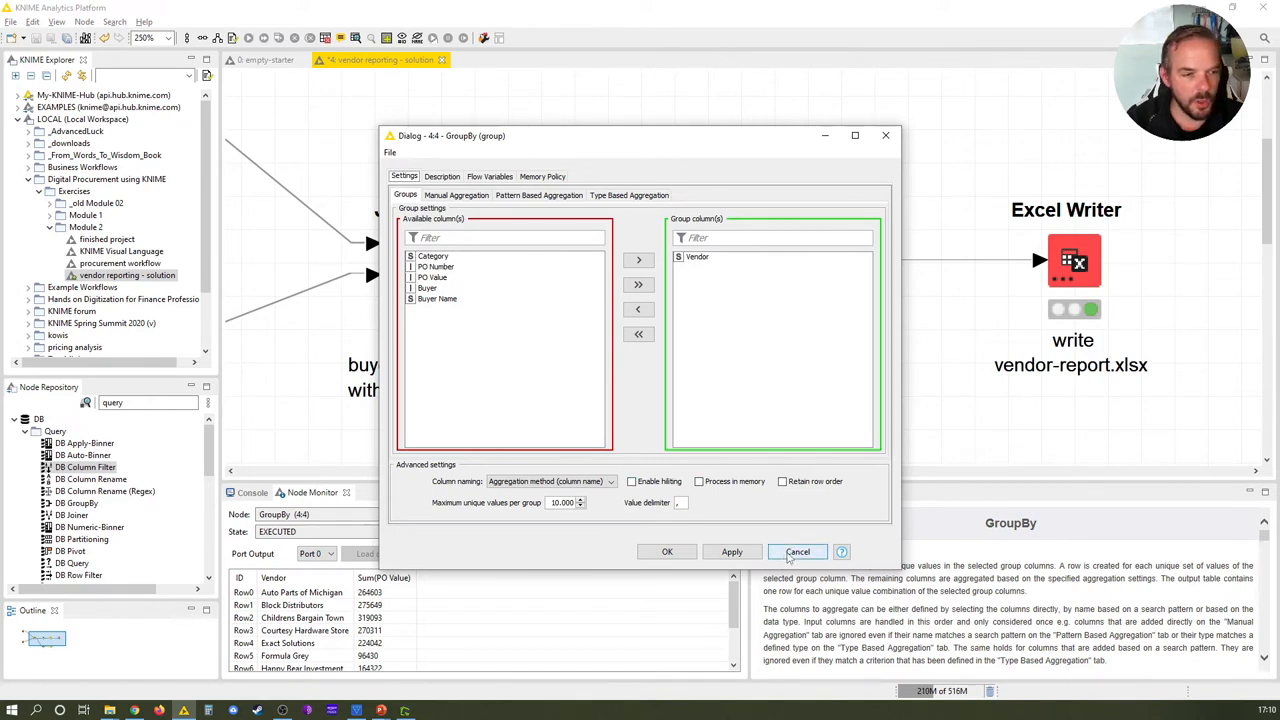
- Cancel the GroupBy dialog without applying any changes
left_click(798, 551)
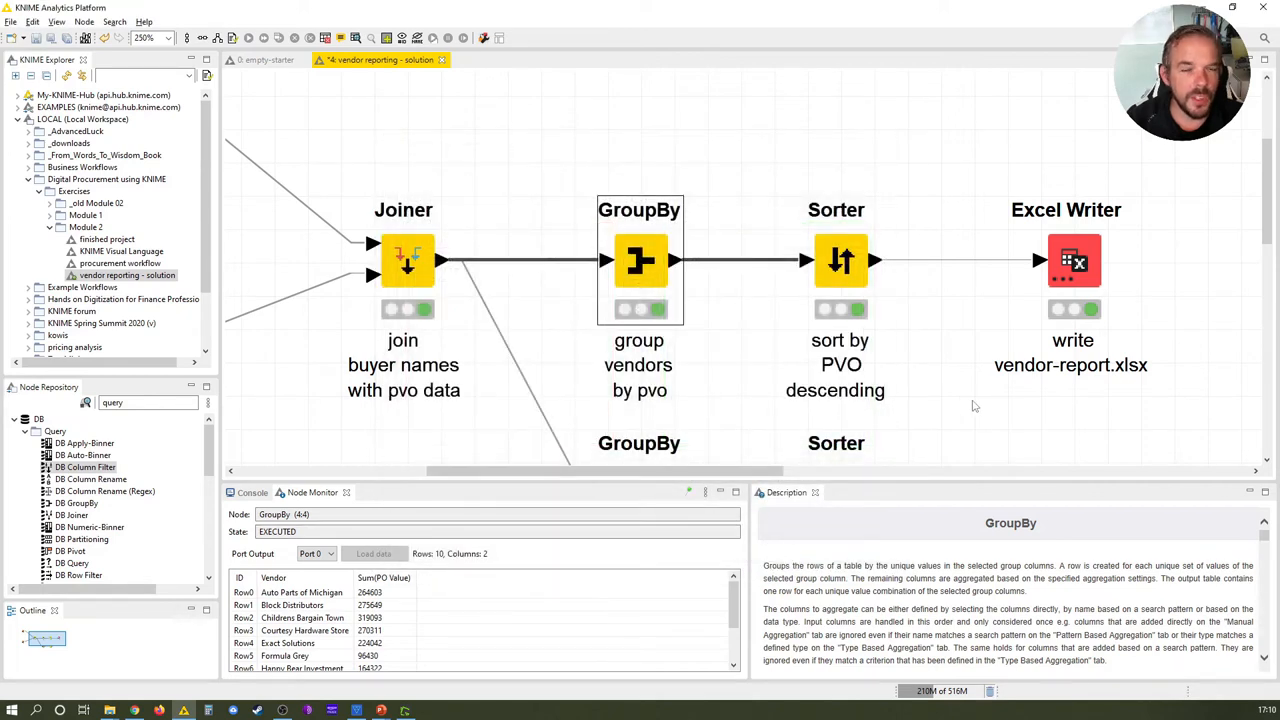
mouse_move(754, 382)
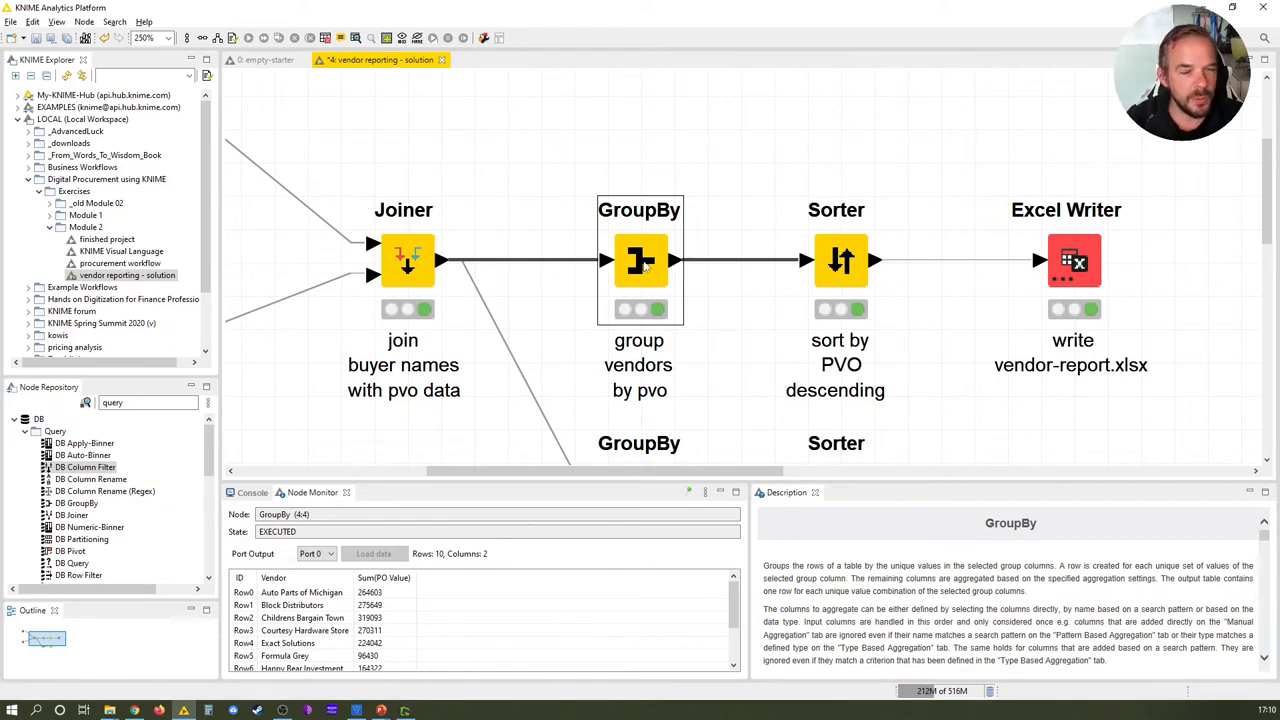
right_click(640, 260)
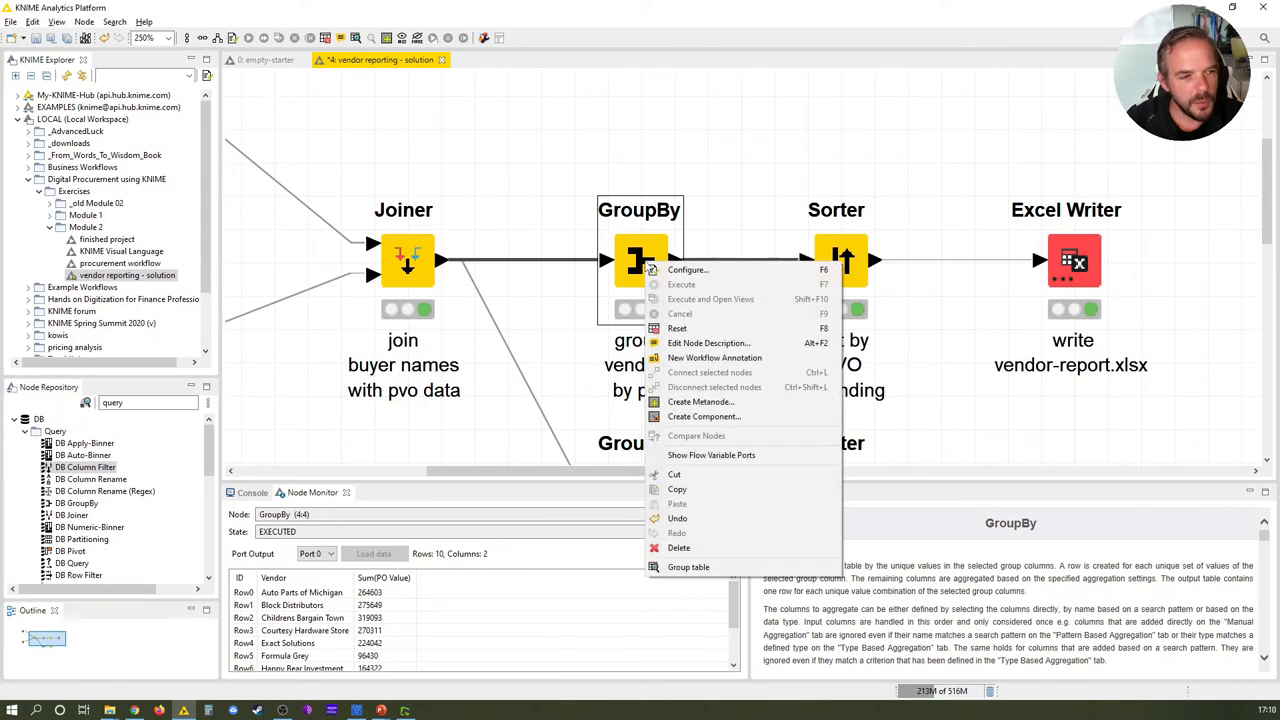
mouse_move(711, 455)
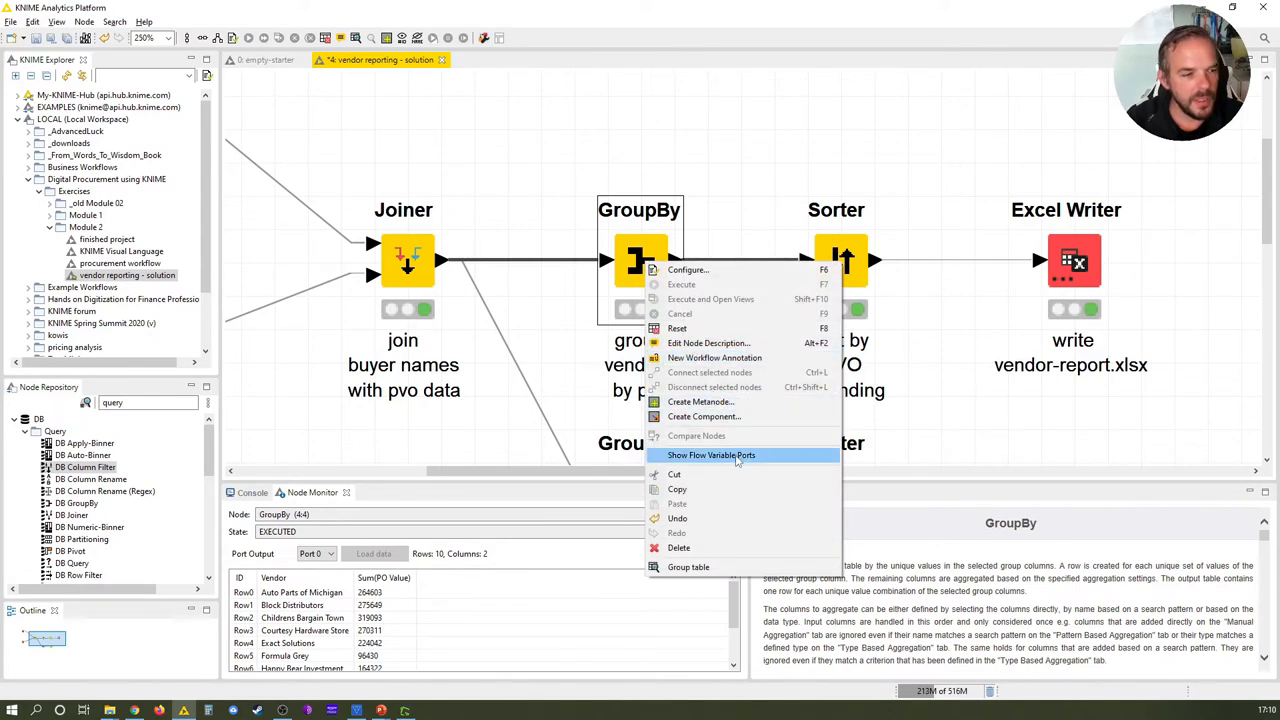
mouse_move(784, 461)
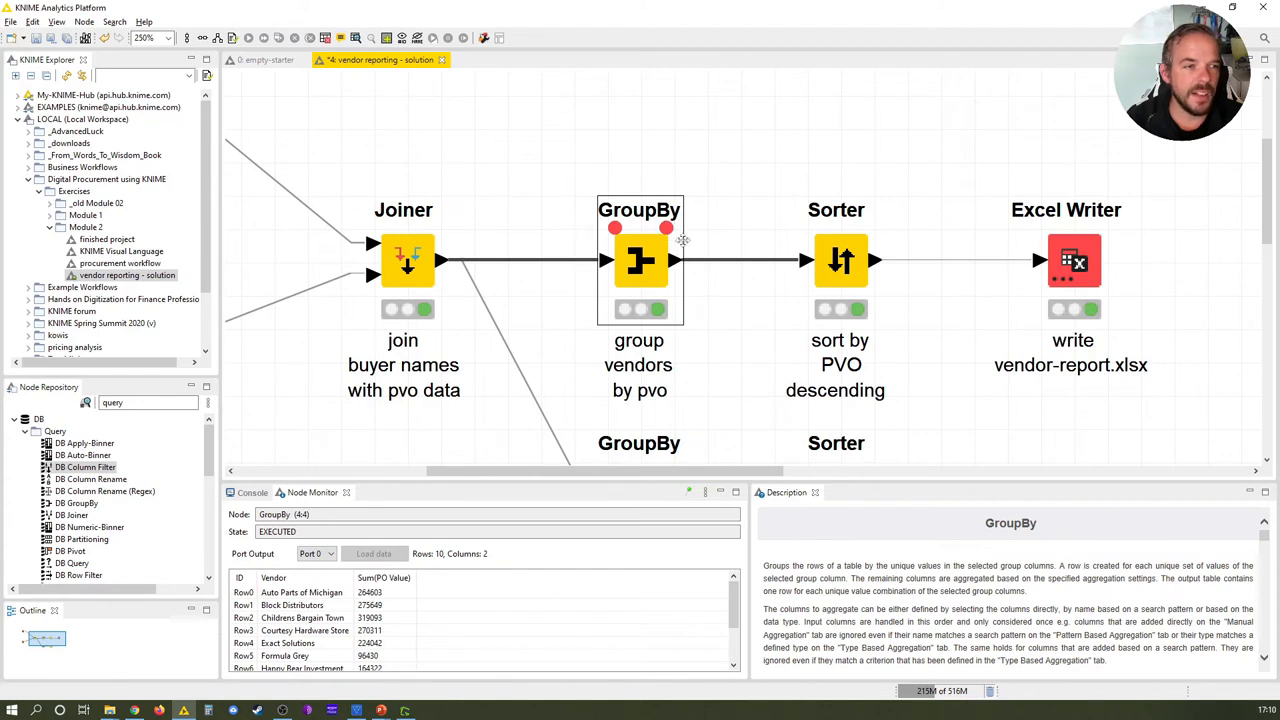
mouse_move(752, 186)
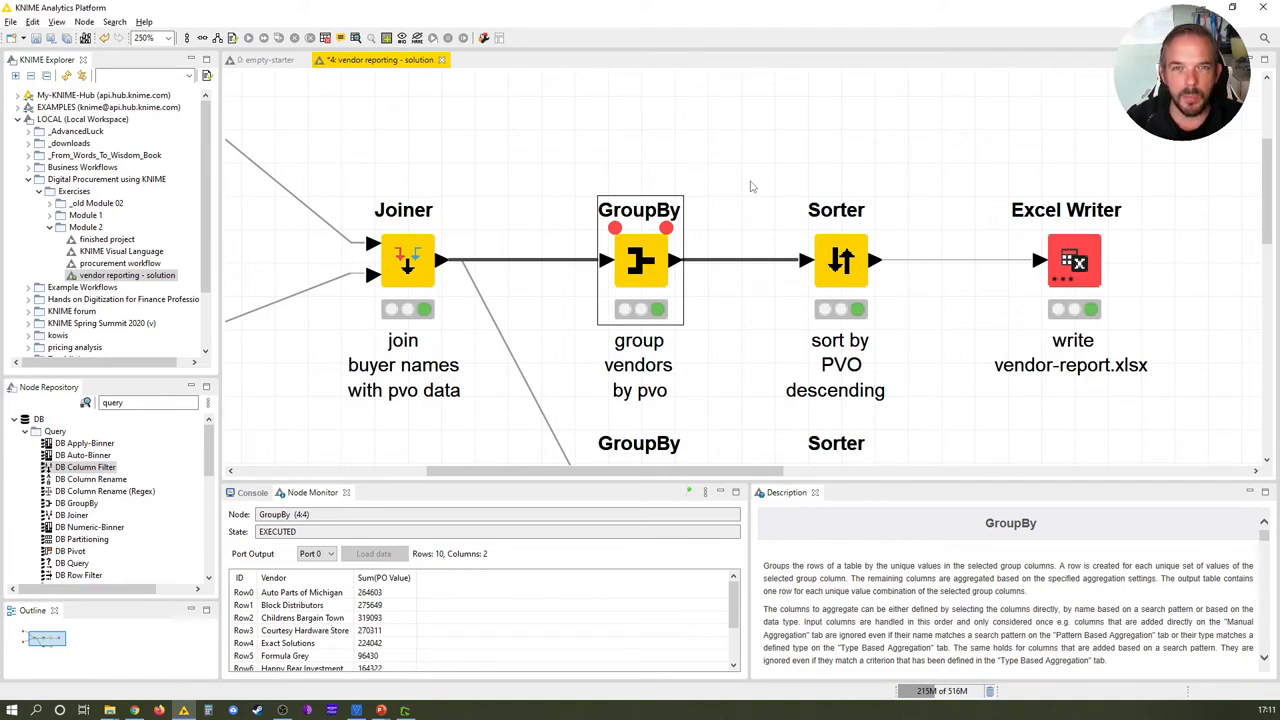
right_click(639, 260)
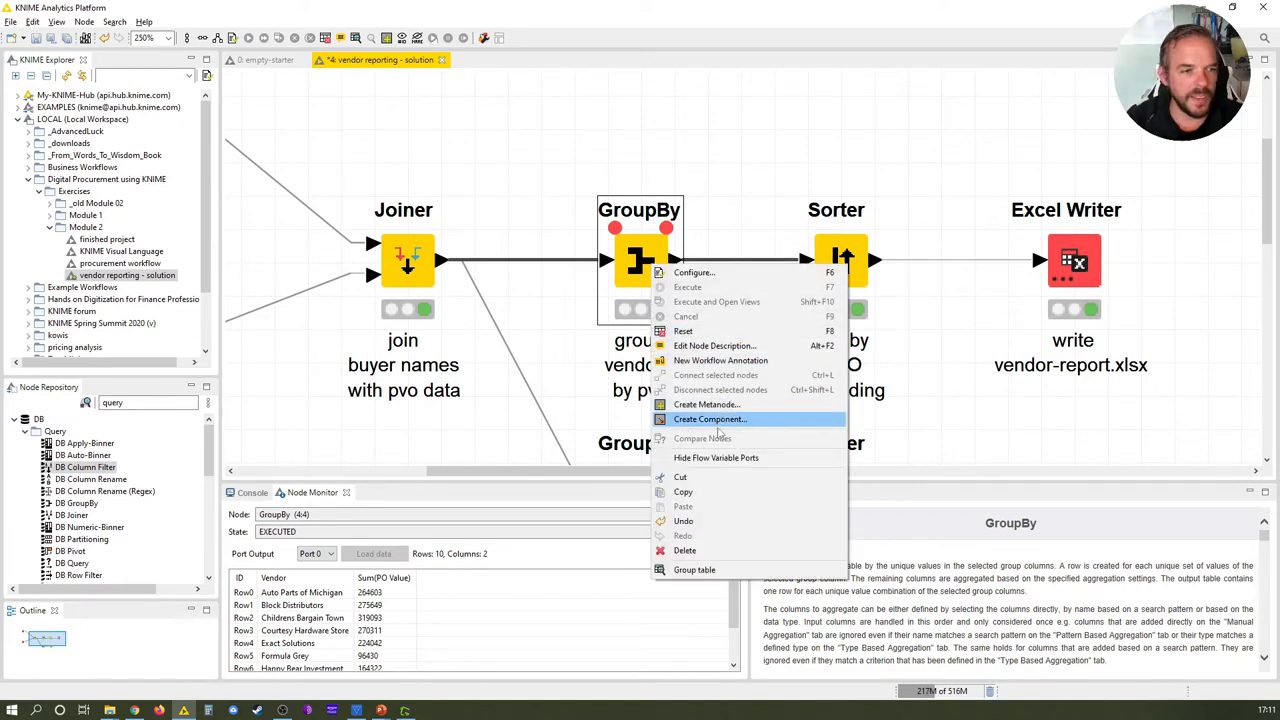
left_click(725, 237)
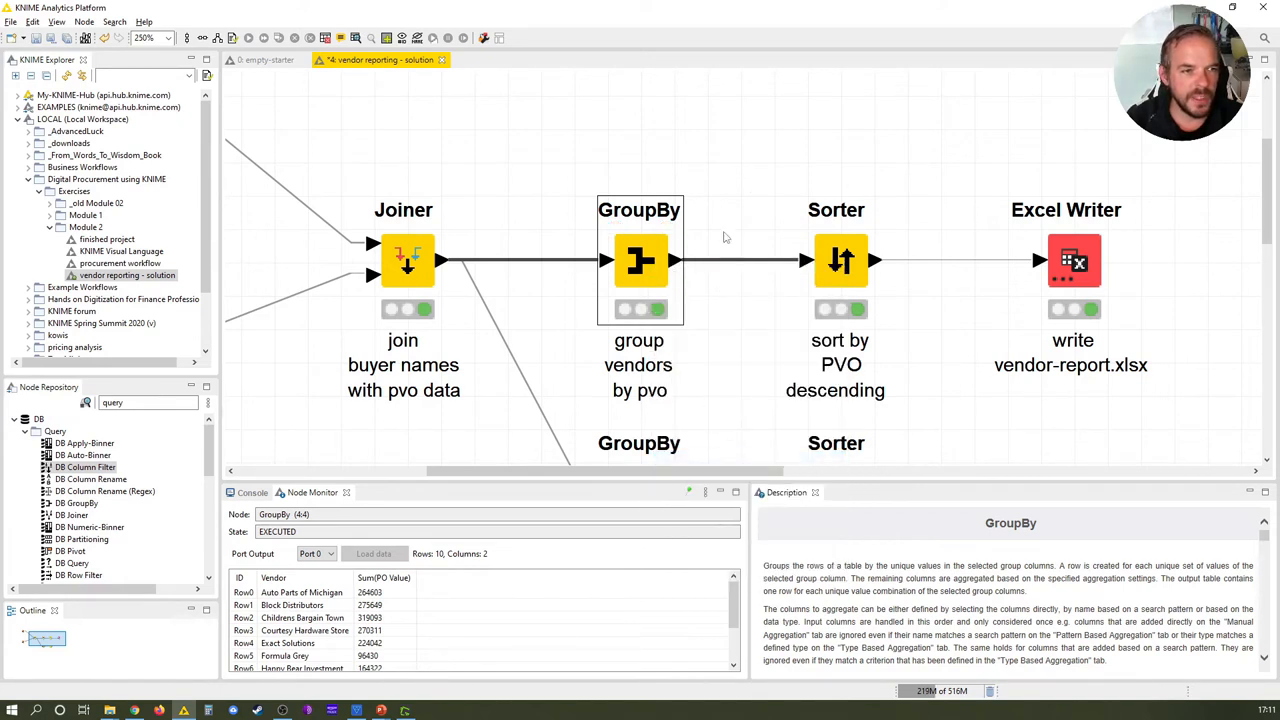
left_click(728, 220)
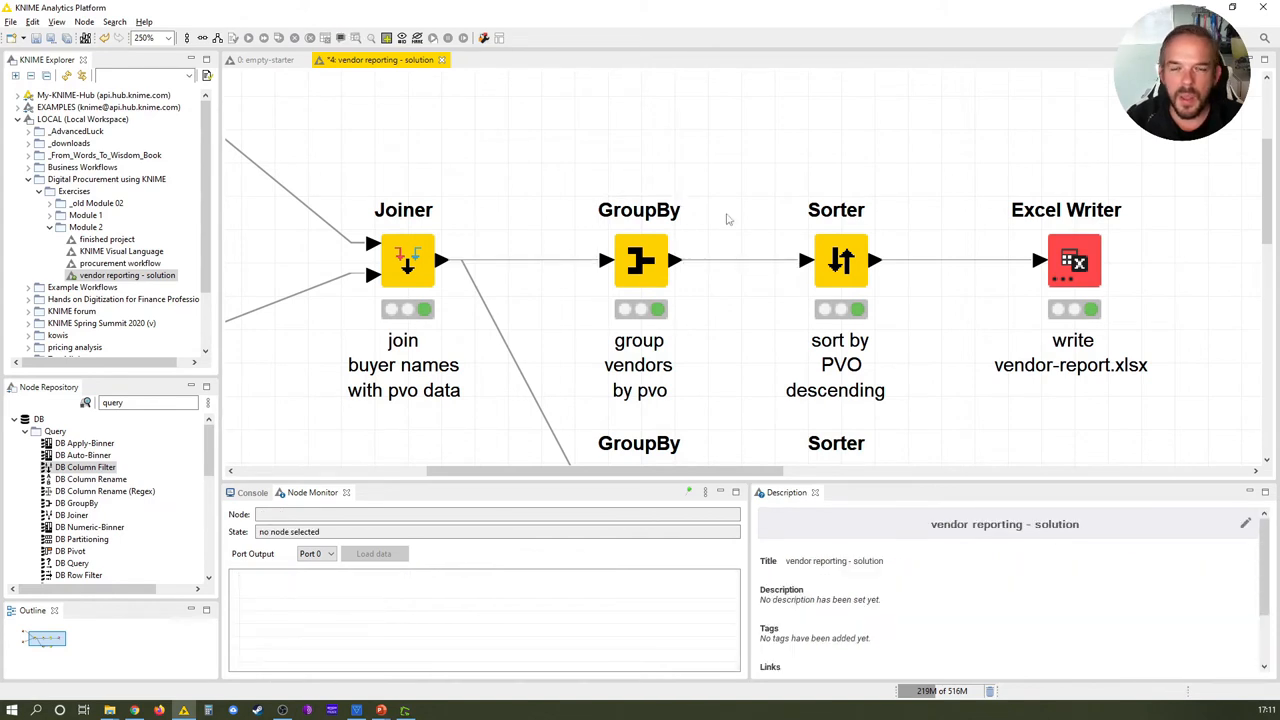